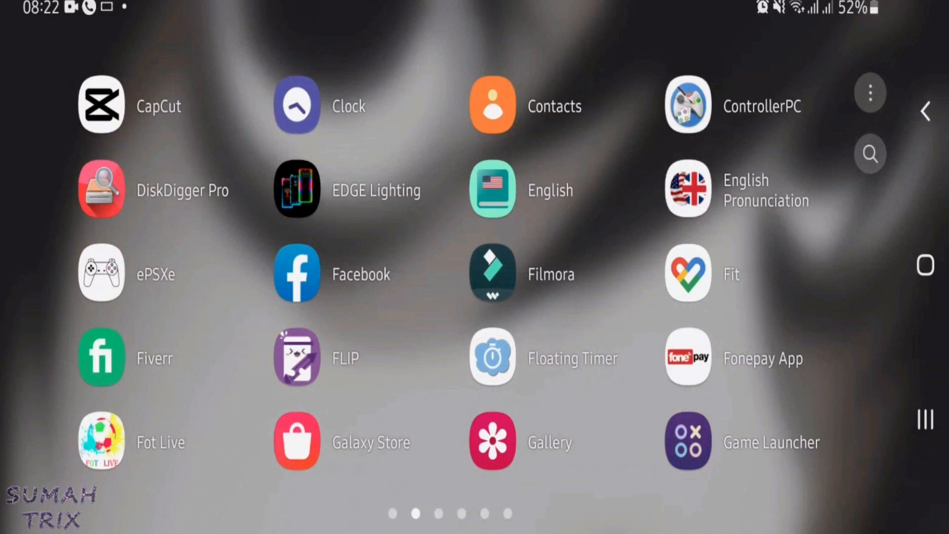
Step: Long-press the Facebook icon and go to its App info page
left_click(296, 275)
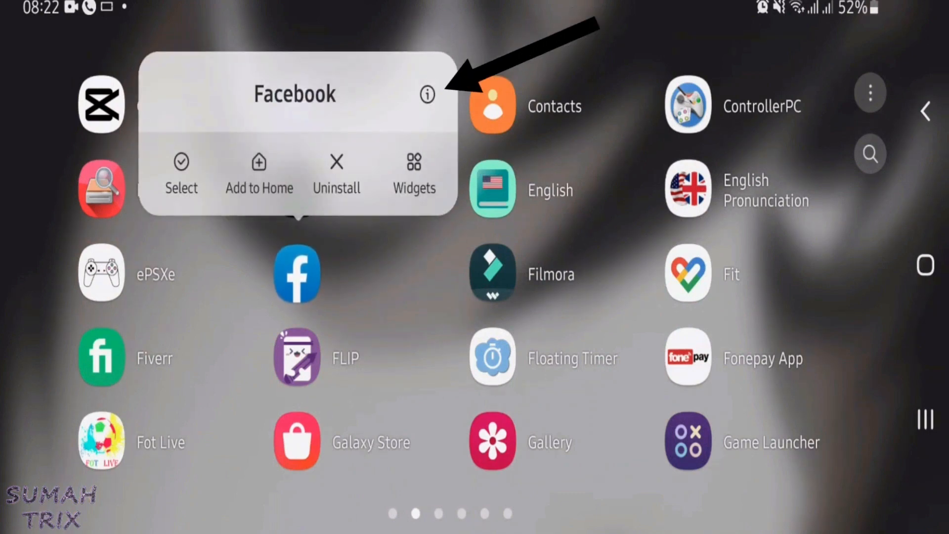
left_click(427, 94)
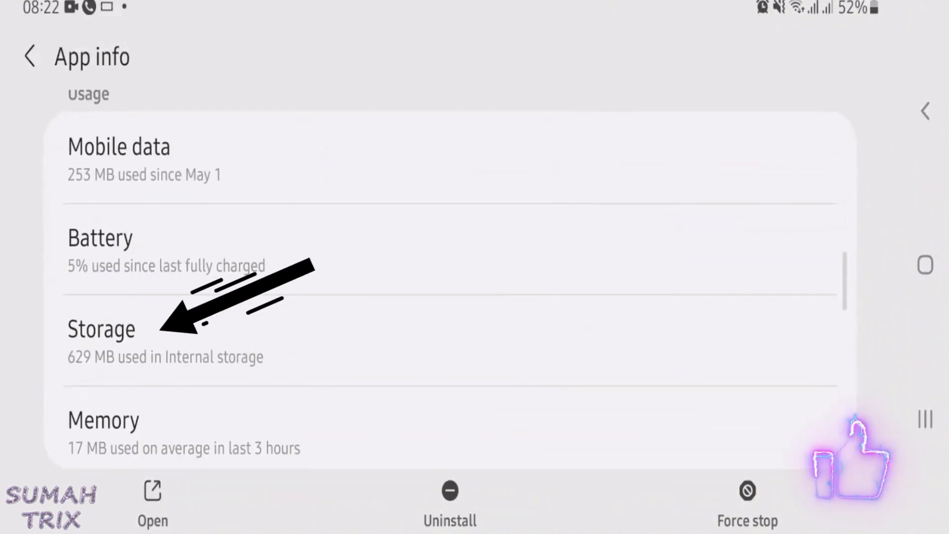
Step: Clear all of Facebook's stored data from Storage and confirm the deletion
left_click(101, 328)
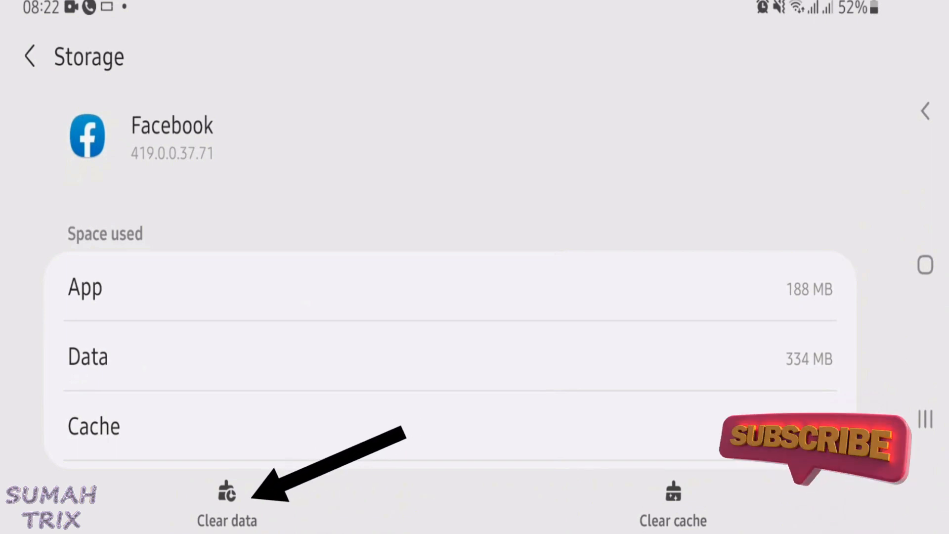
left_click(224, 497)
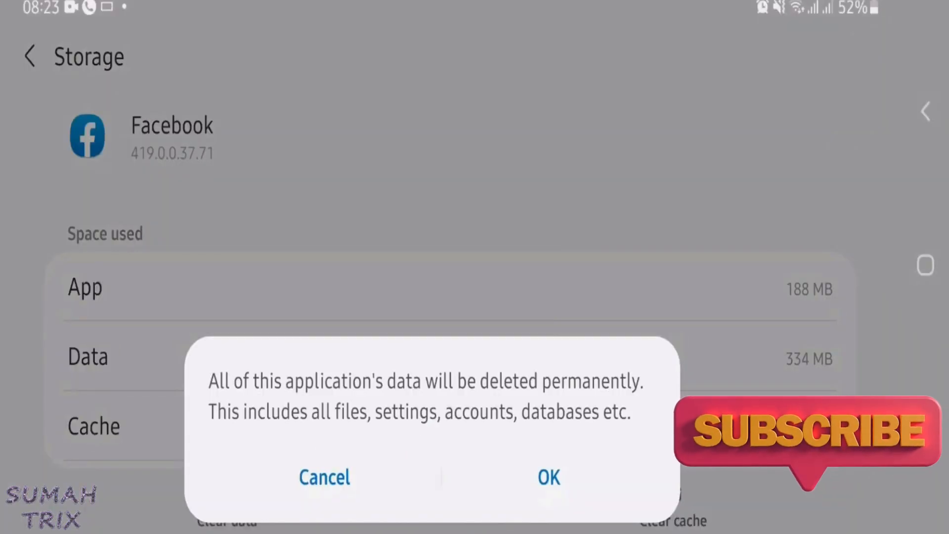
left_click(547, 476)
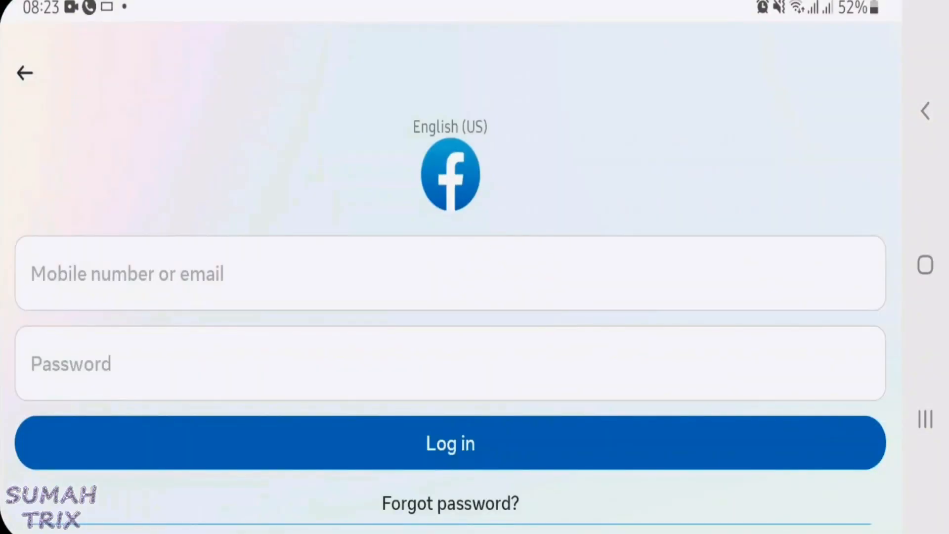
Step: Log in to Facebook with the entered mobile number/email and password
left_click(449, 443)
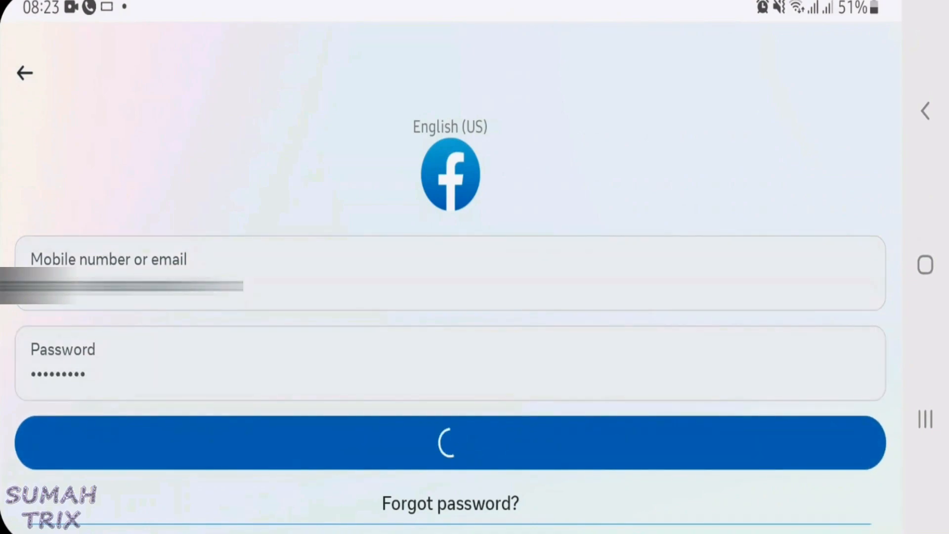
left_click(449, 444)
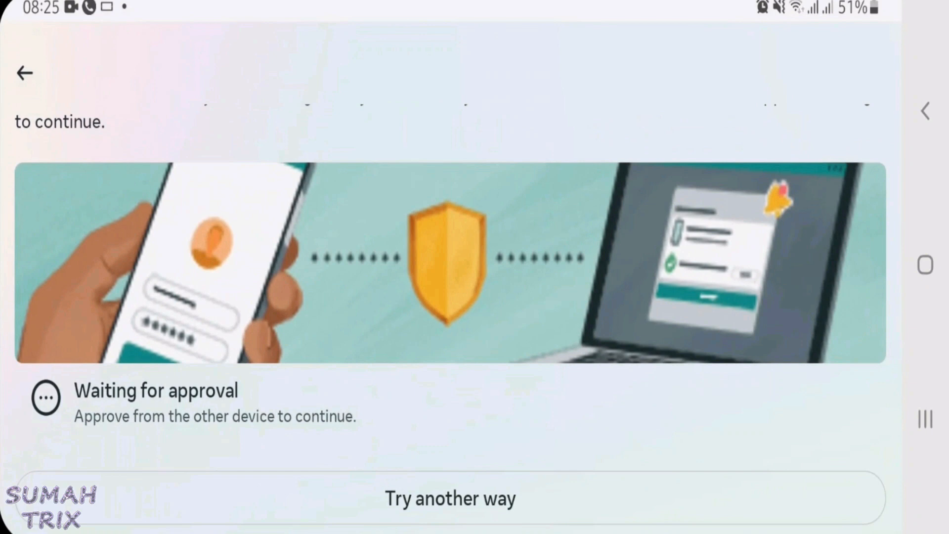
Step: Verify by text-message code with Trust this device kept on, reaching the home feed
left_click(449, 497)
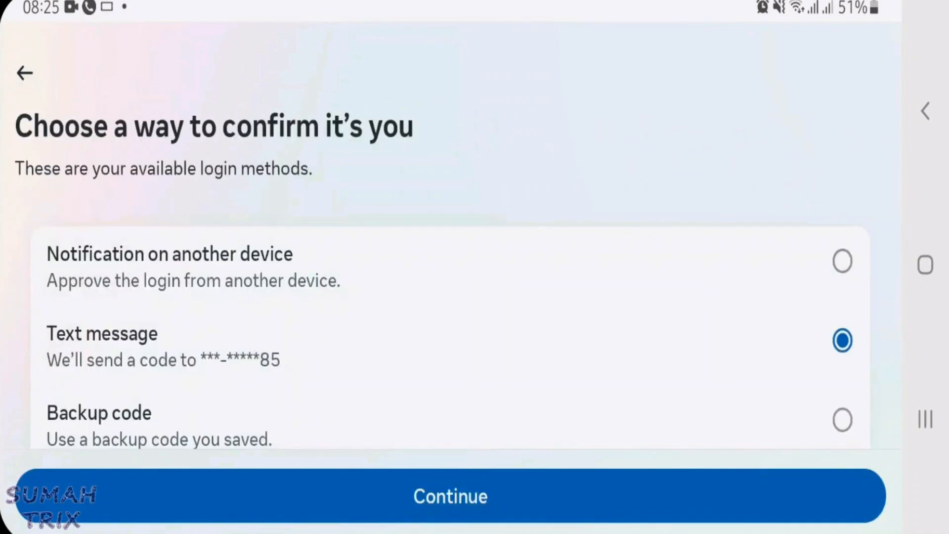
left_click(449, 496)
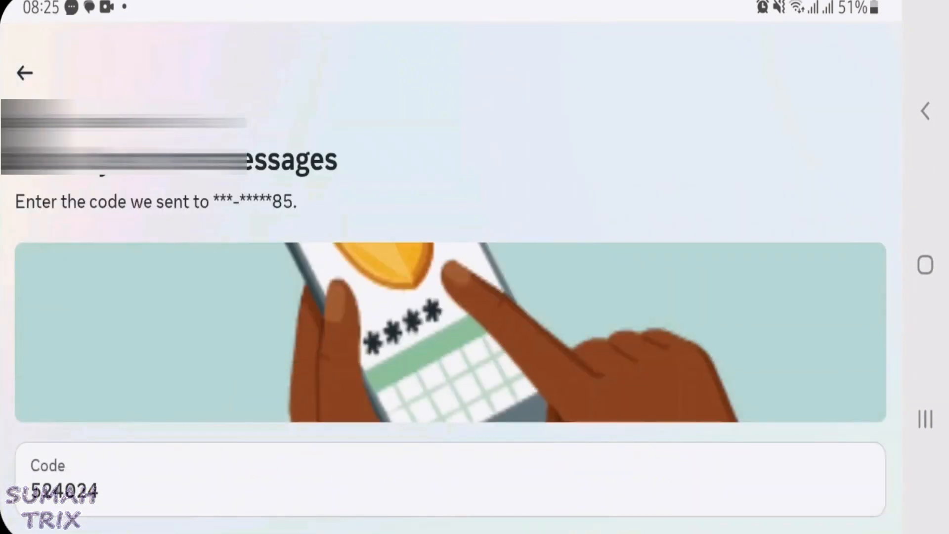
scroll("down", 3)
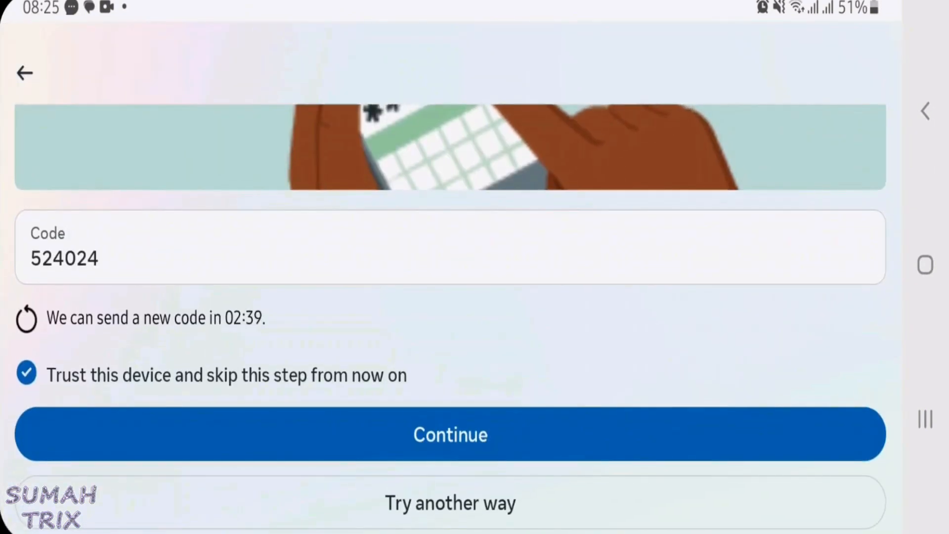
left_click(451, 435)
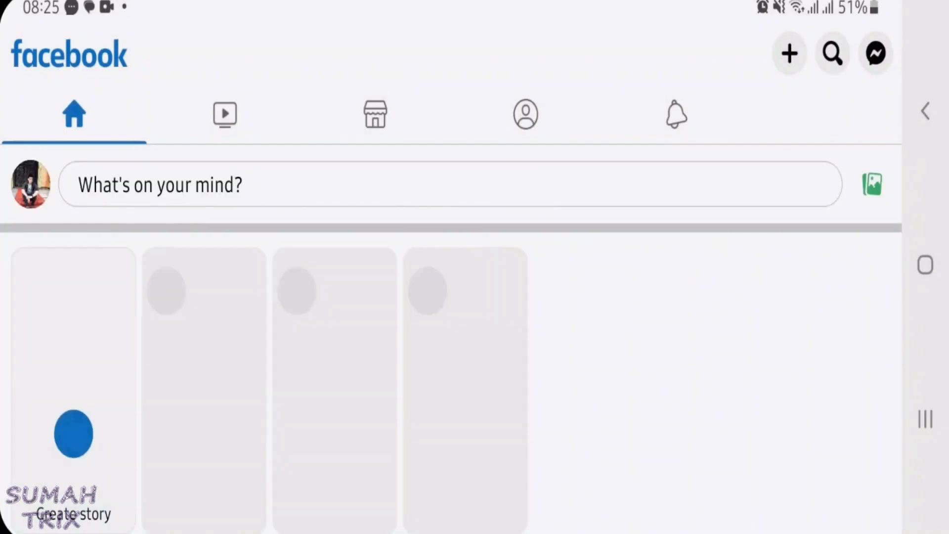